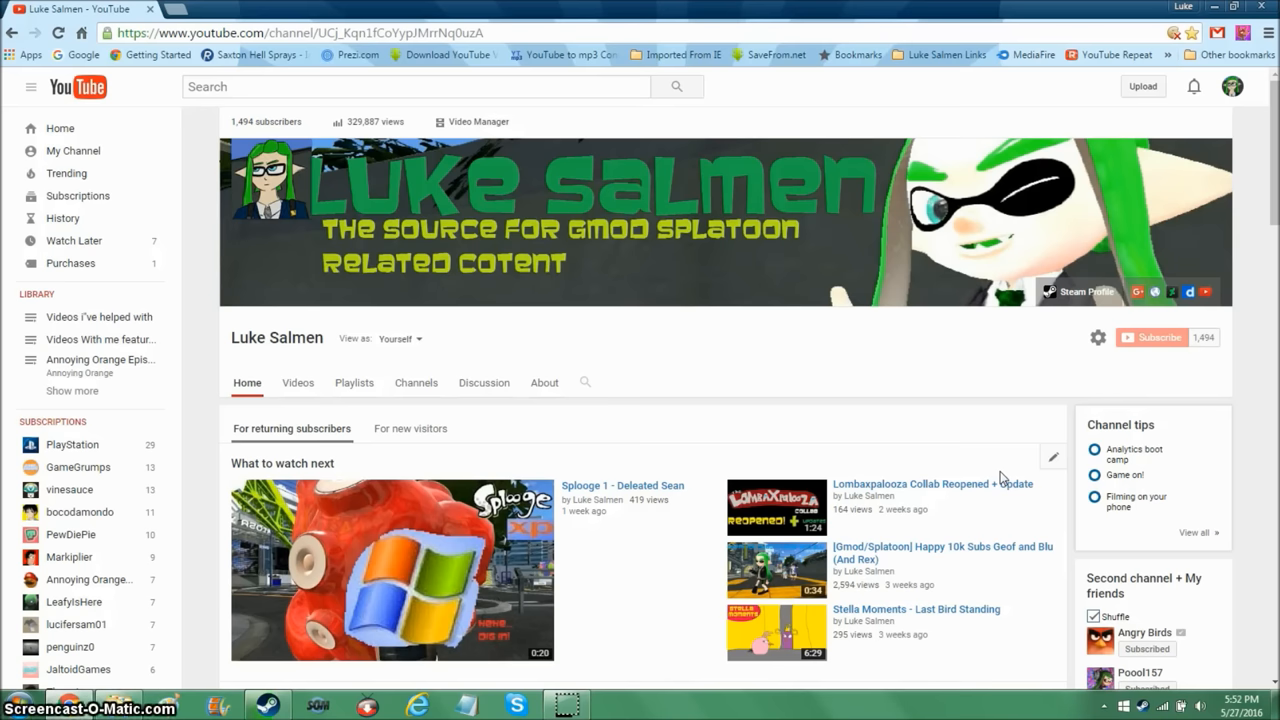
{"action": "mouse_move", "coordinate": [1148, 644]}
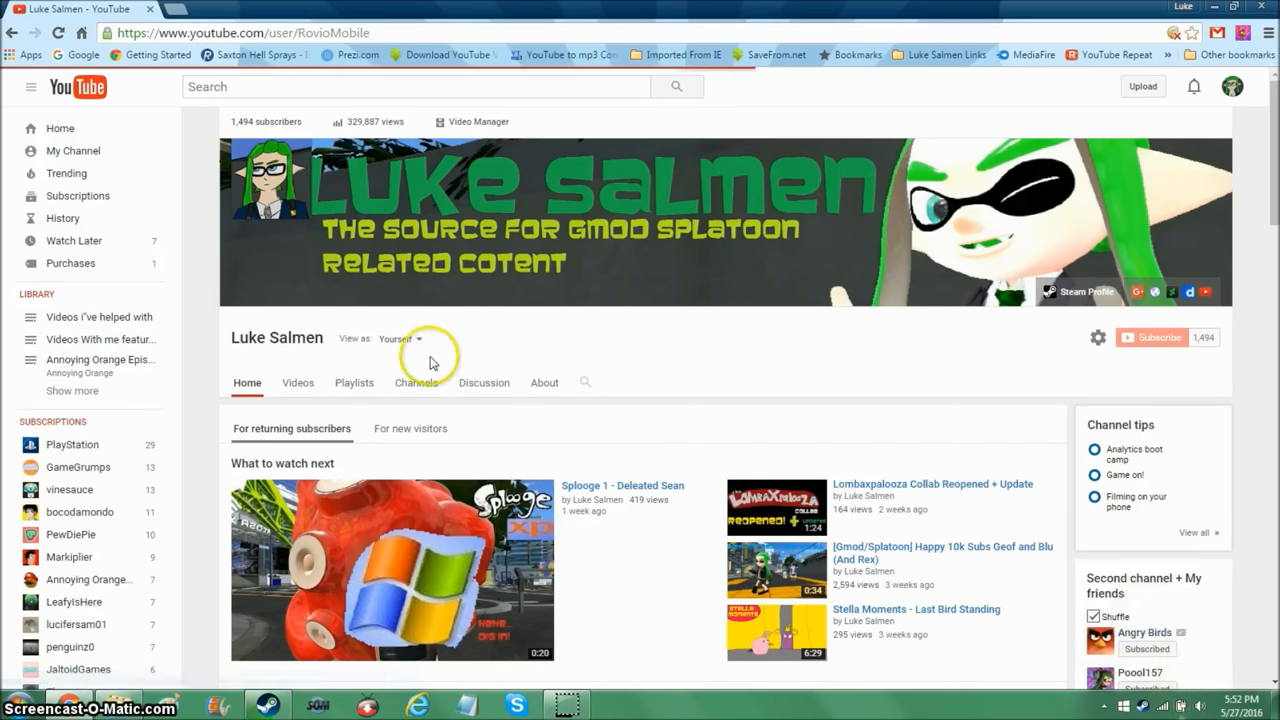
{"action": "mouse_move", "coordinate": [424, 344]}
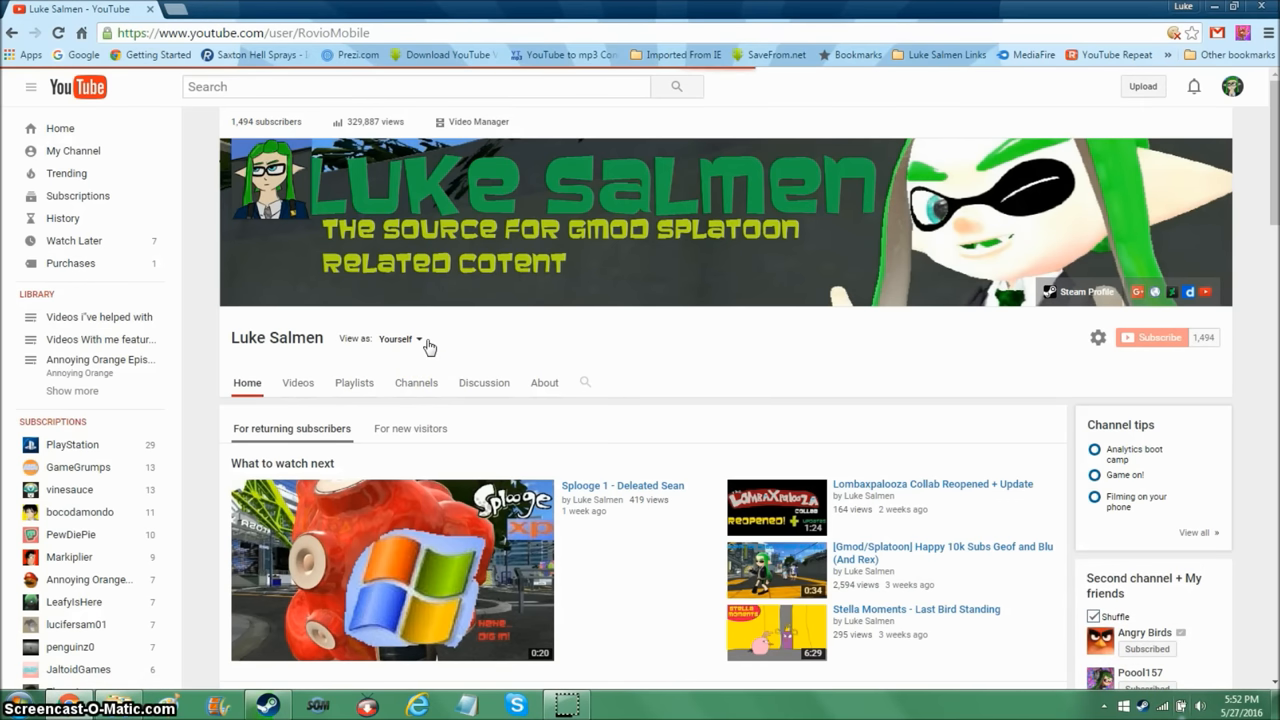
{"action": "mouse_move", "coordinate": [384, 304]}
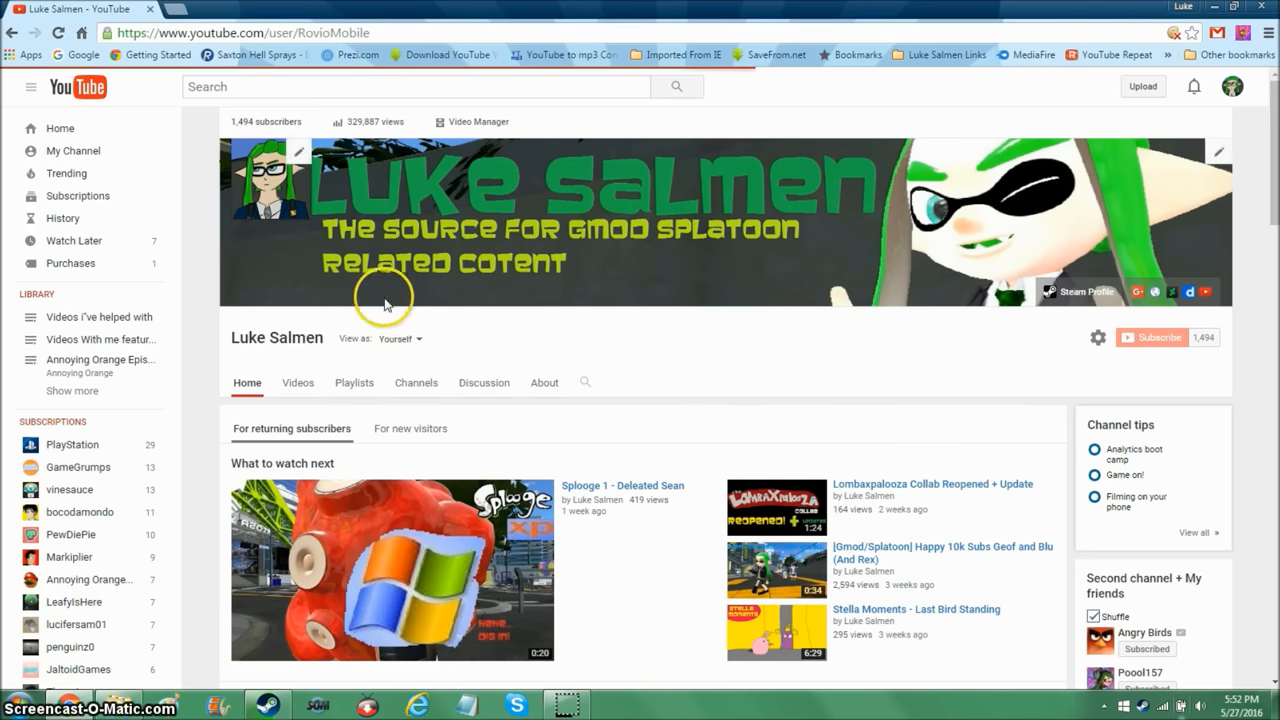
{"action": "mouse_move", "coordinate": [412, 312]}
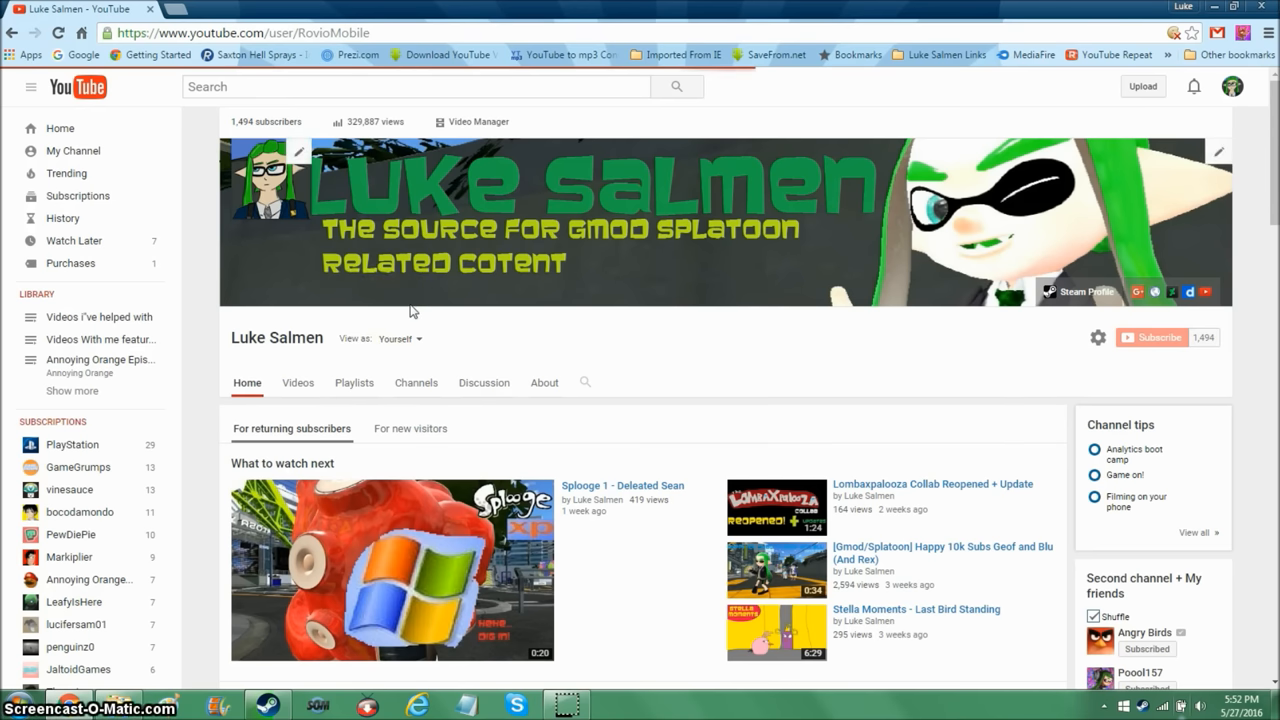
Go to the Angry Birds channel from Luke Salmen's featured friends and view its uploaded videos
{"action": "scroll", "scroll_direction": "down", "scroll_amount": 3}
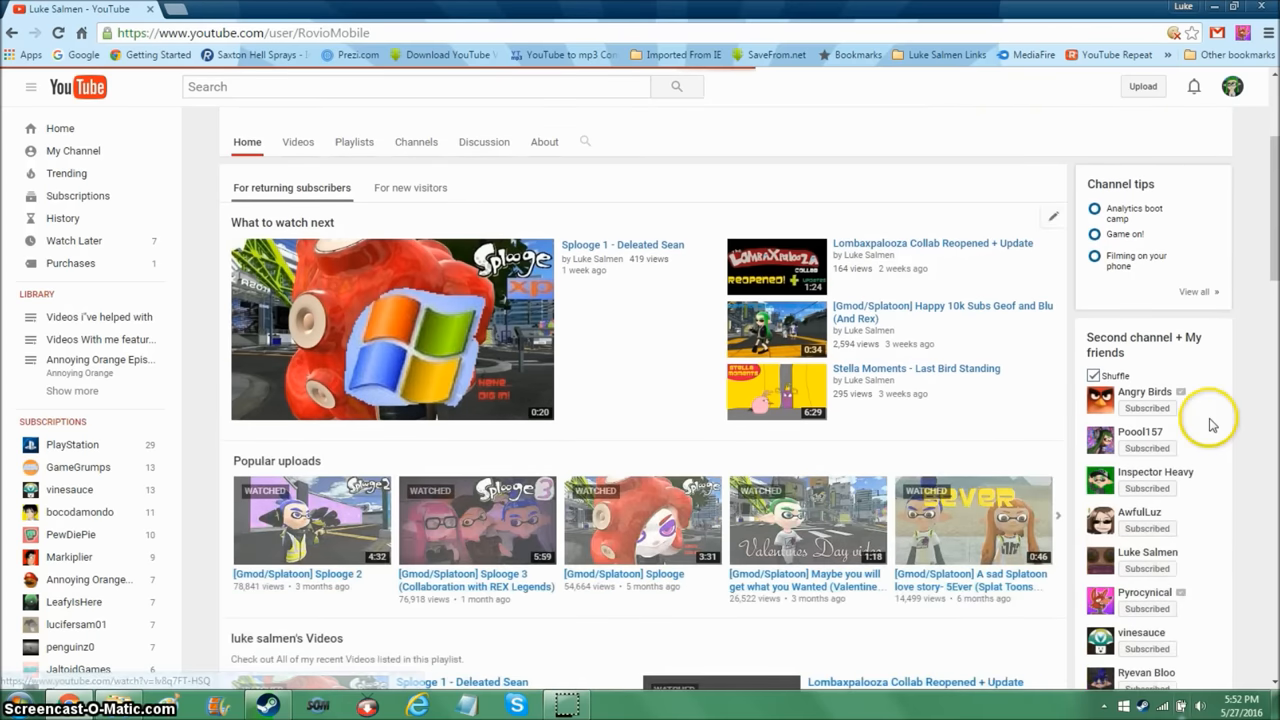
{"action": "mouse_move", "coordinate": [1158, 390]}
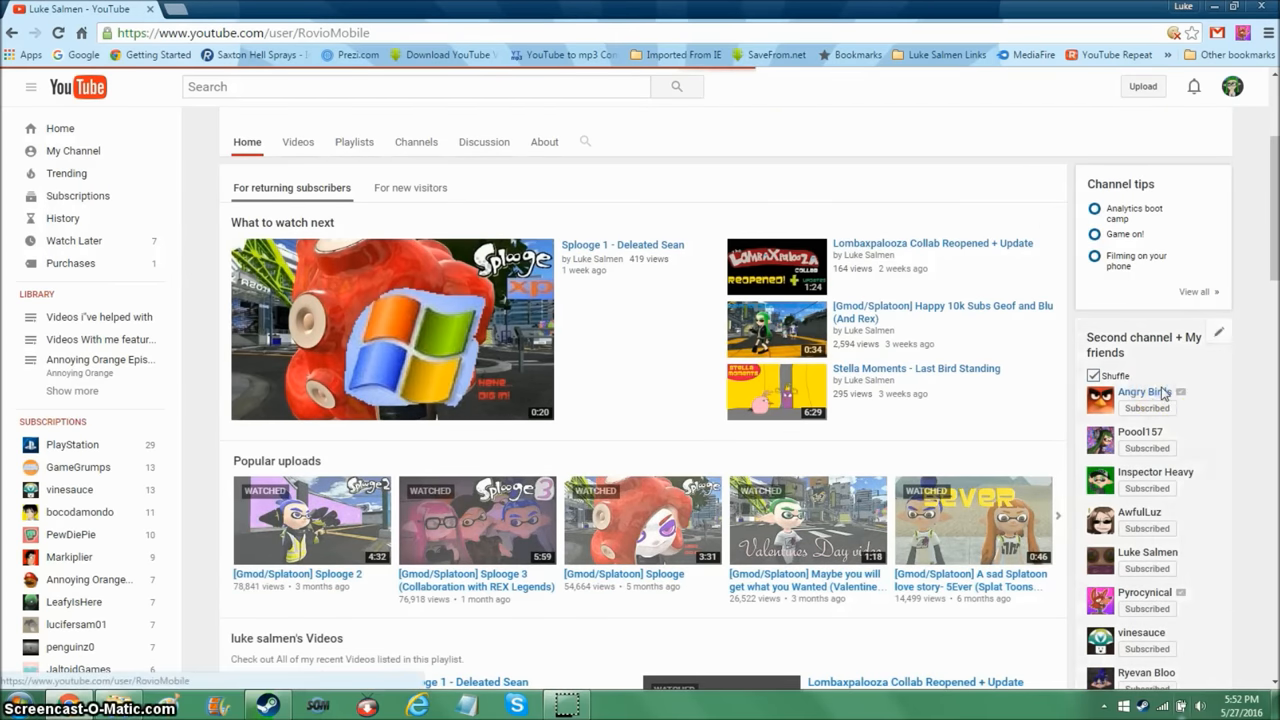
{"action": "left_click", "coordinate": [1146, 390]}
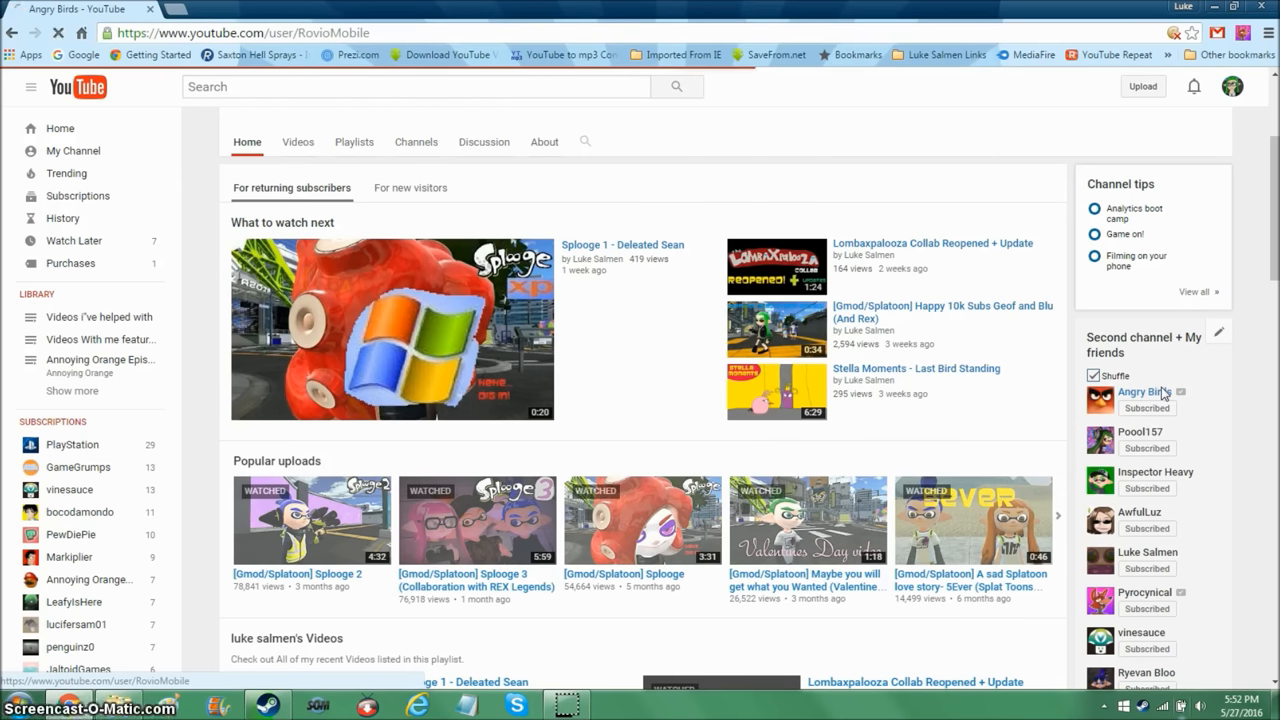
{"action": "left_click", "coordinate": [1144, 392]}
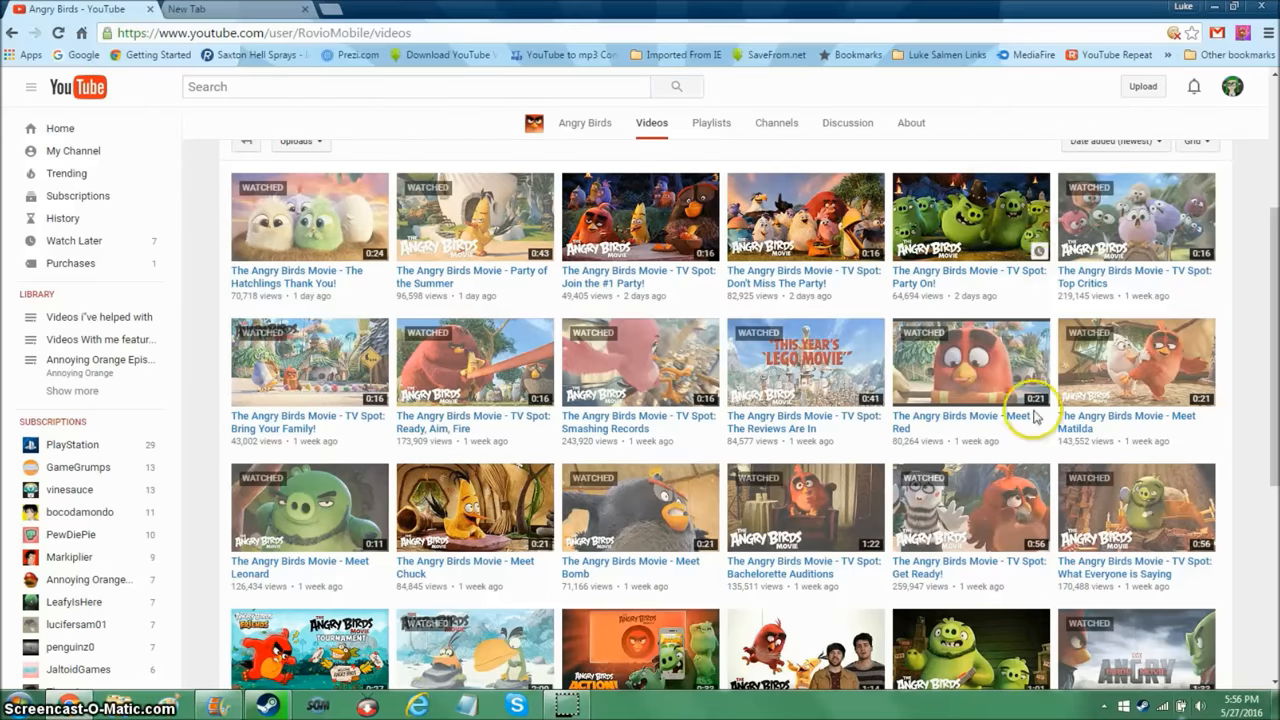
{"action": "mouse_move", "coordinate": [372, 256]}
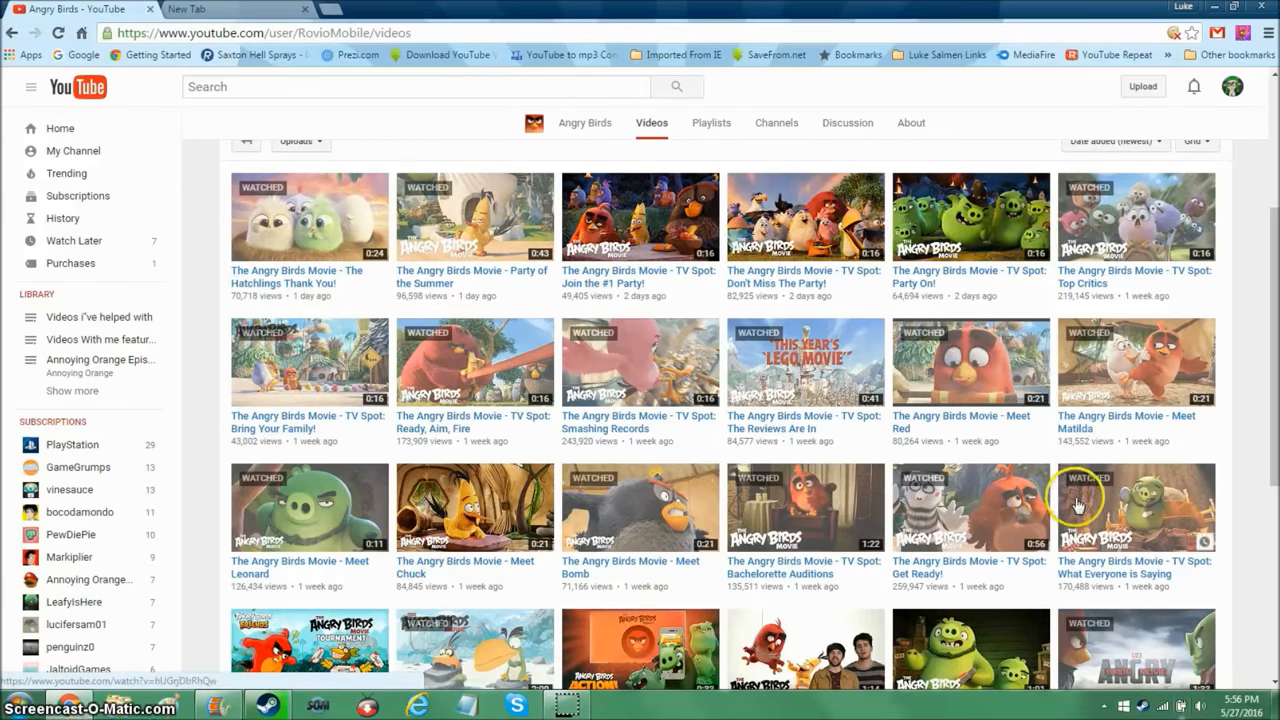
{"action": "mouse_move", "coordinate": [508, 492]}
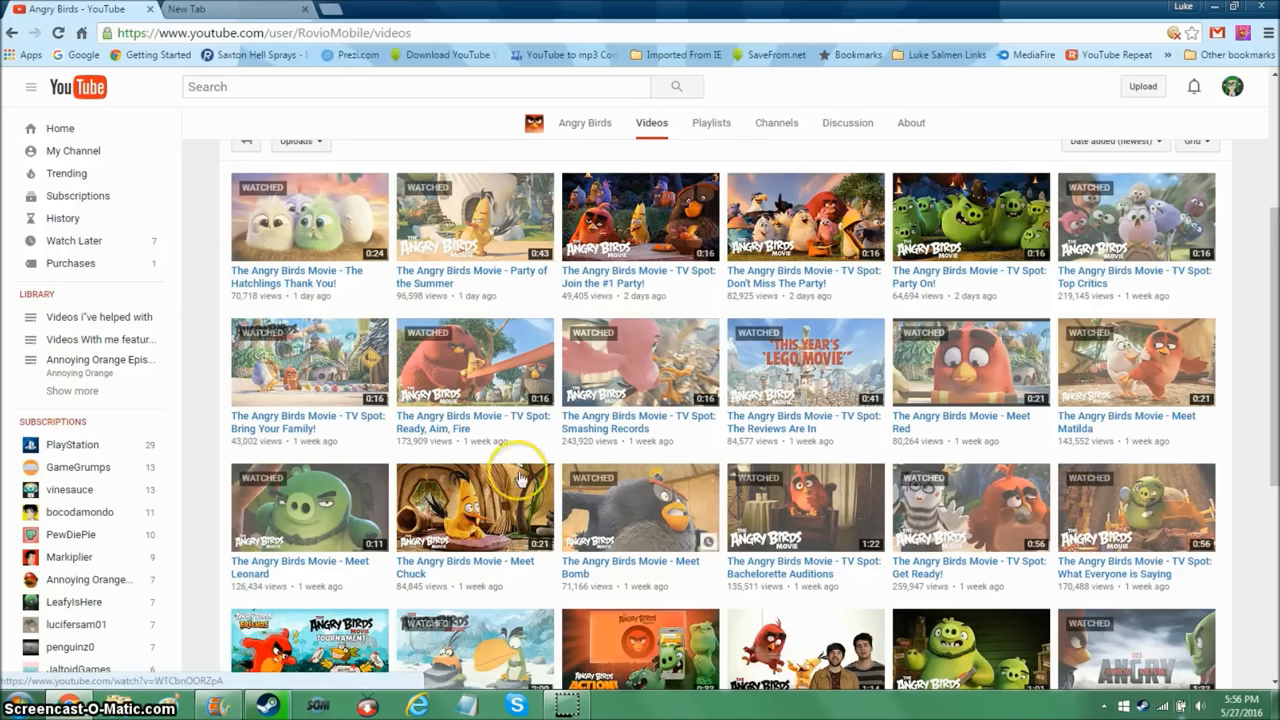
{"action": "mouse_move", "coordinate": [492, 608]}
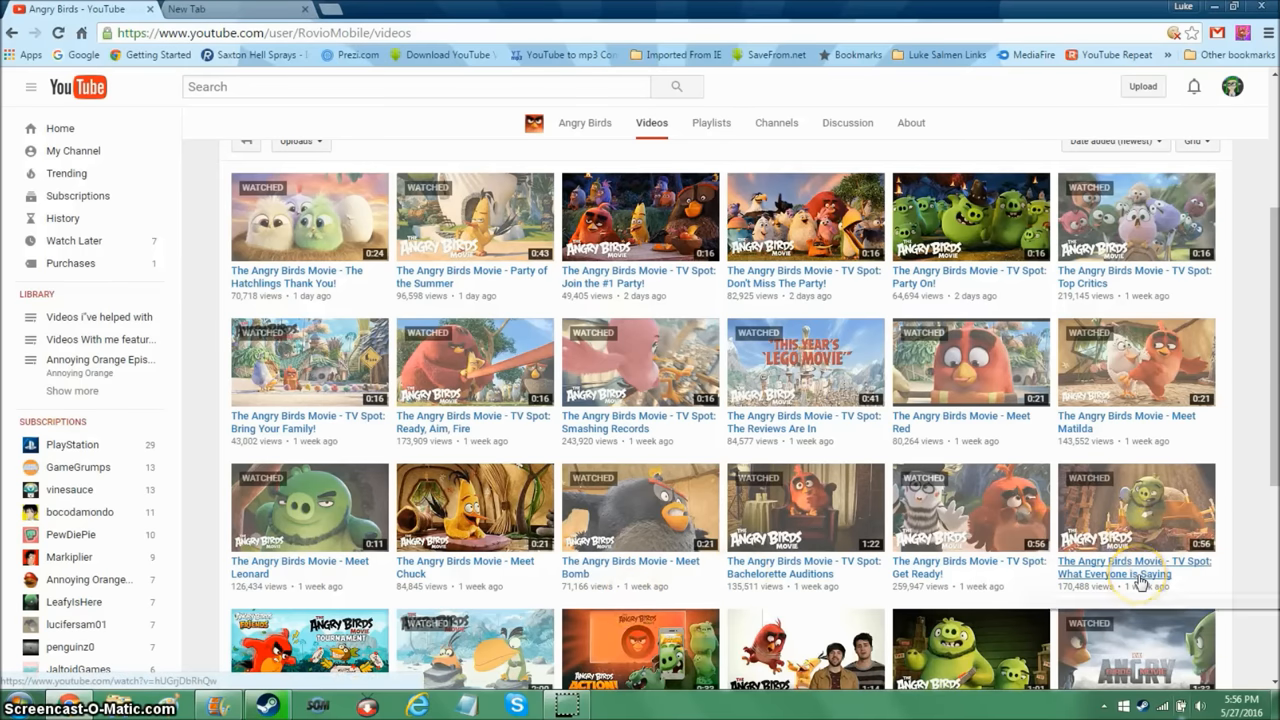
{"action": "mouse_move", "coordinate": [1148, 580]}
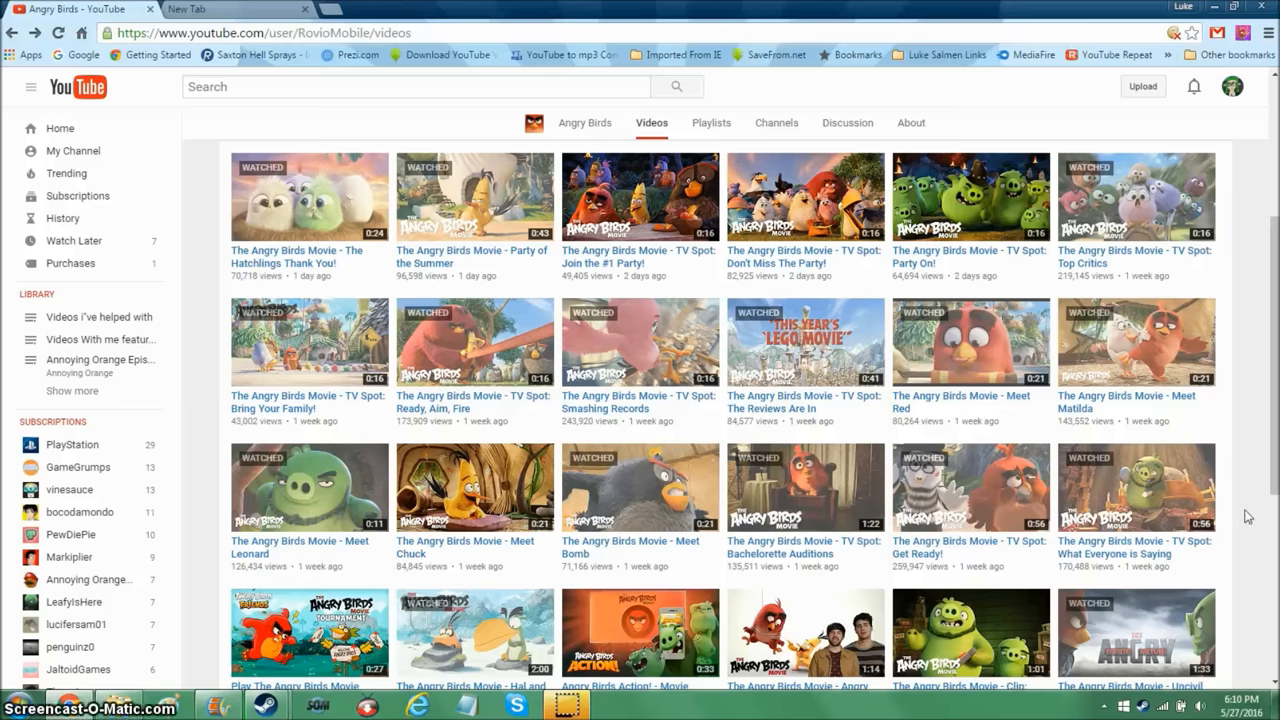
{"action": "mouse_move", "coordinate": [1192, 556]}
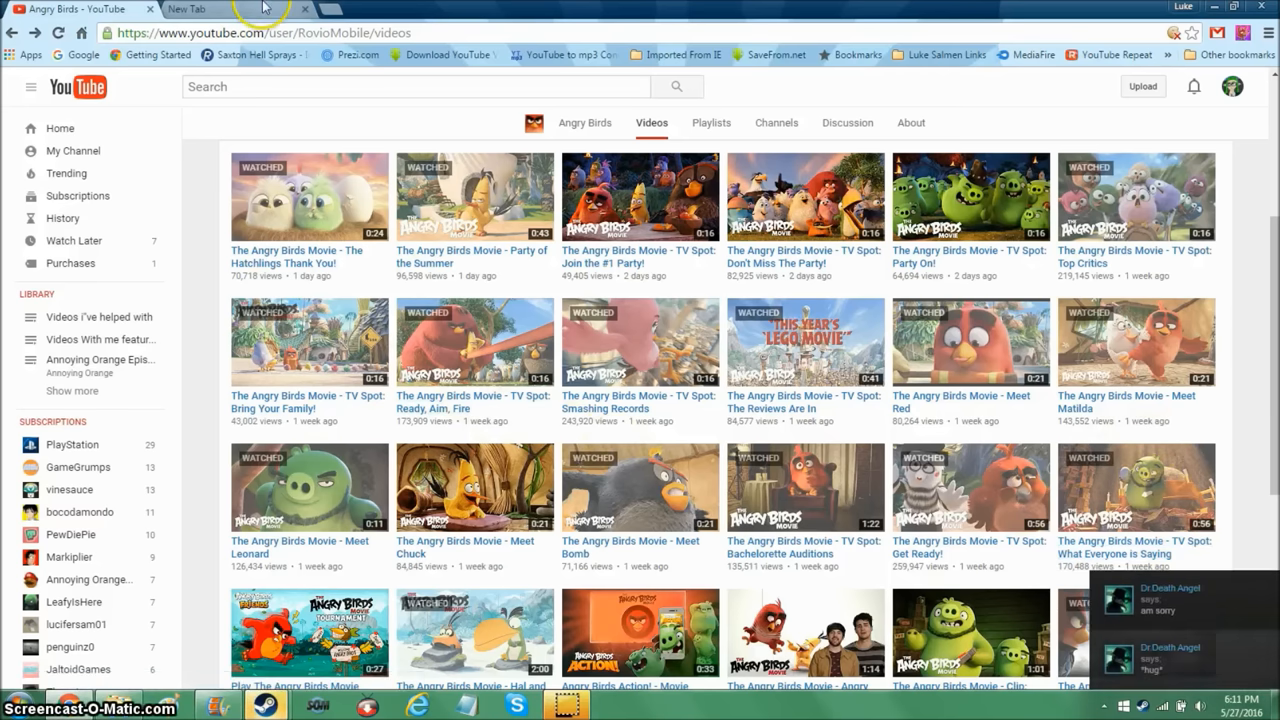
Switch to the empty new tab and enter 'the angry' in the address bar
{"action": "left_click", "coordinate": [210, 8]}
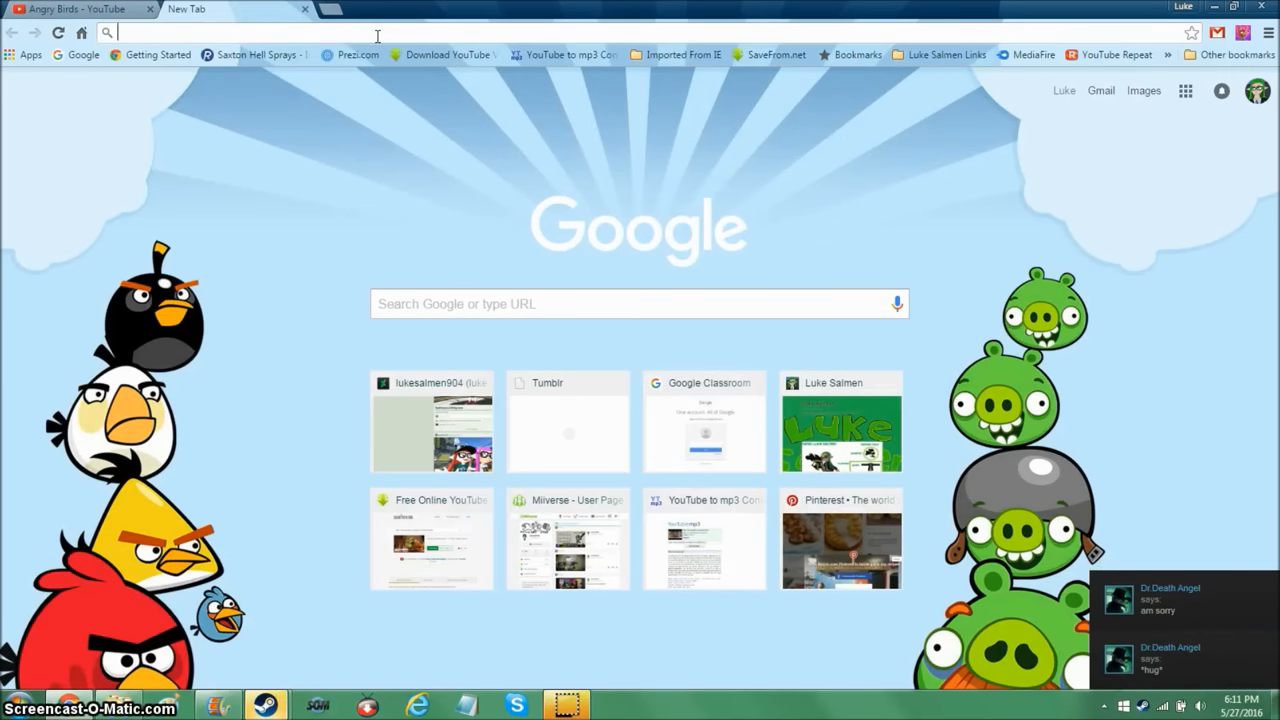
{"action": "type", "text": "the"}
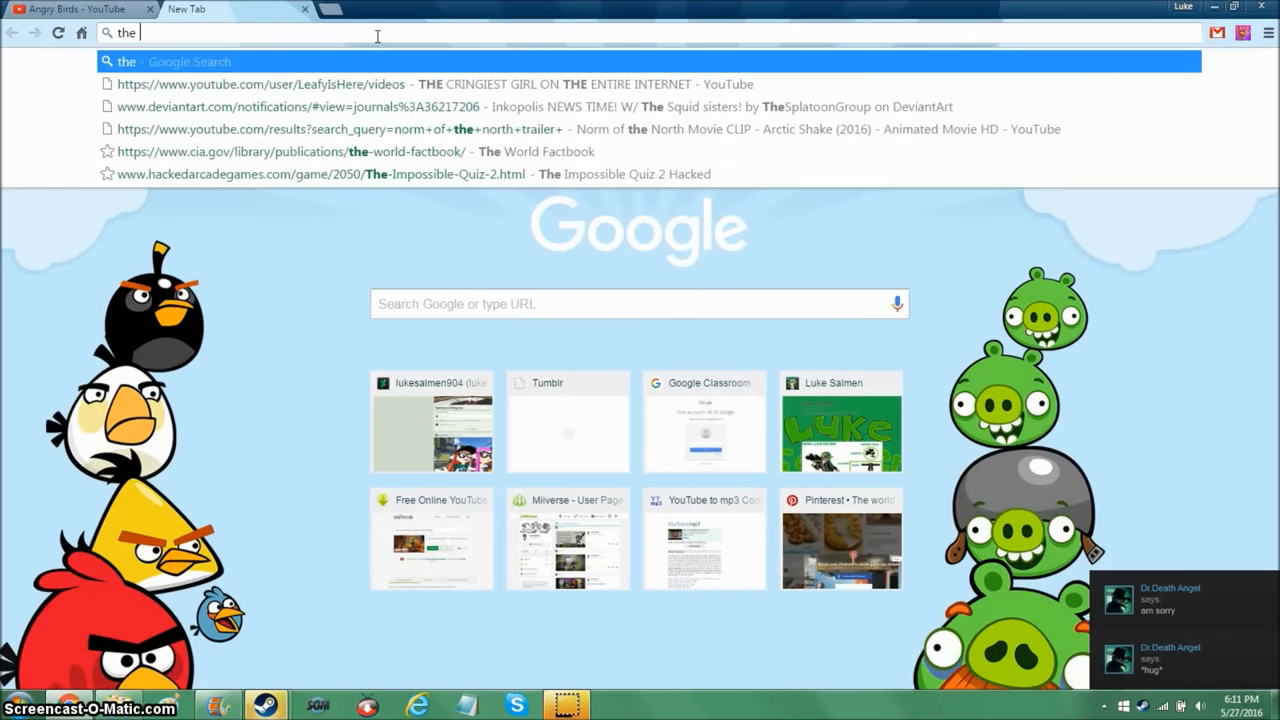
{"action": "type", "text": "angry"}
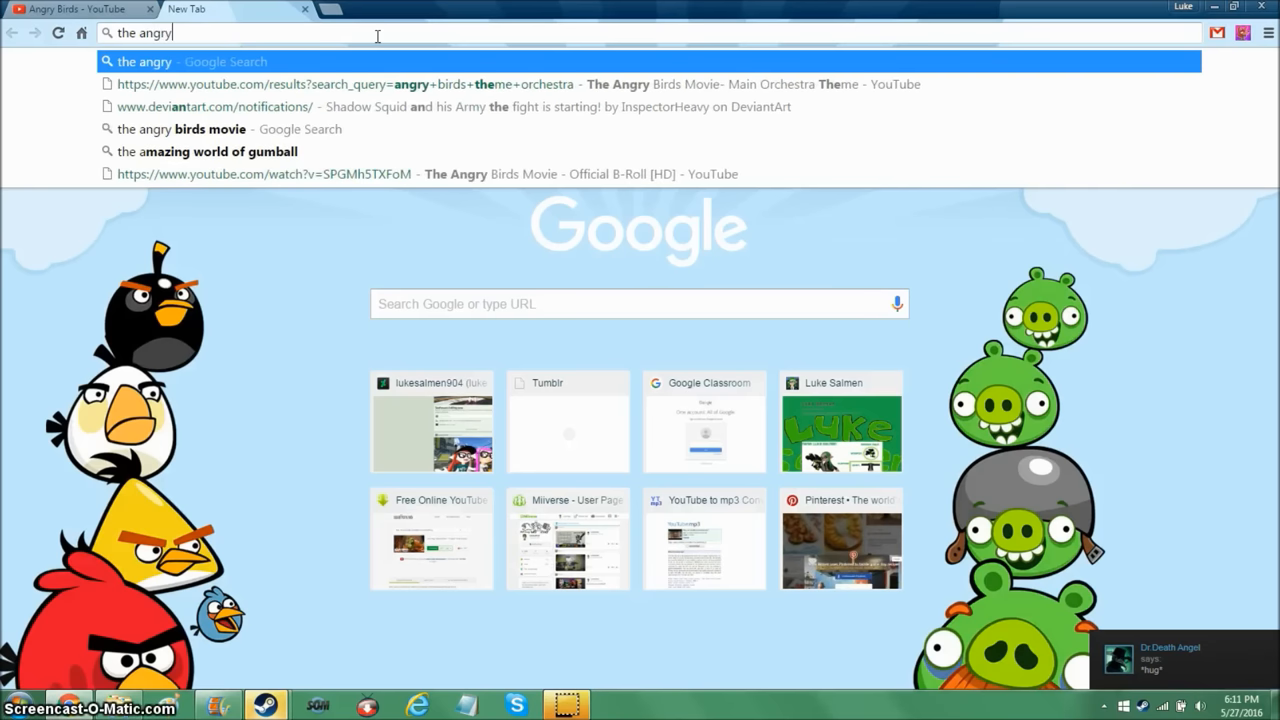